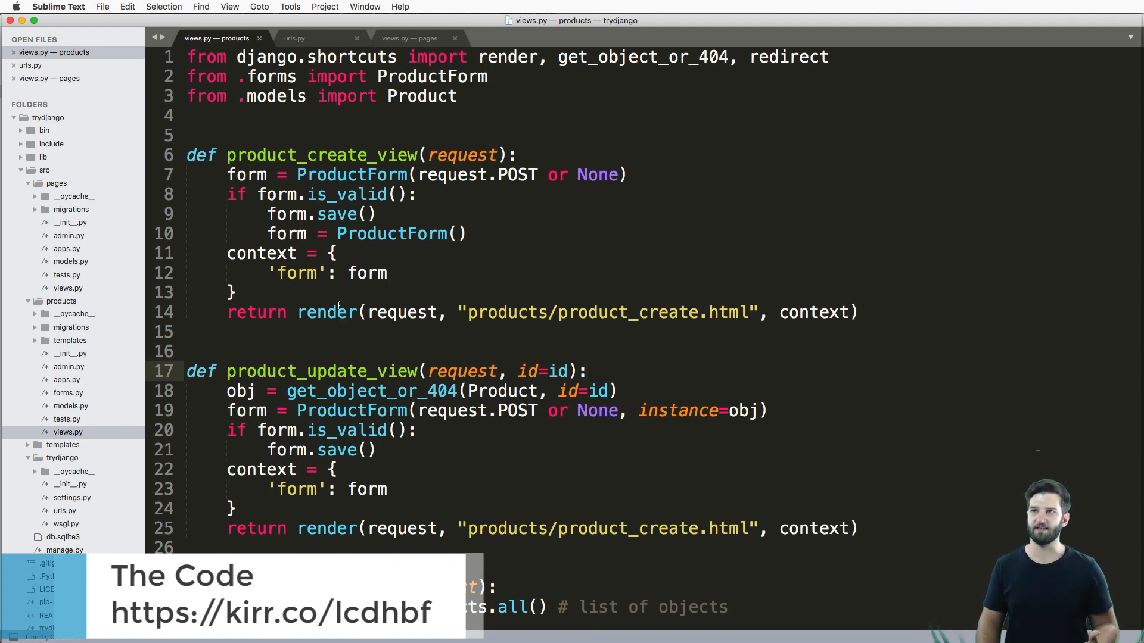
- In the main urls.py, add an <int:id>/ segment to the about route's path
scroll(down, 3)
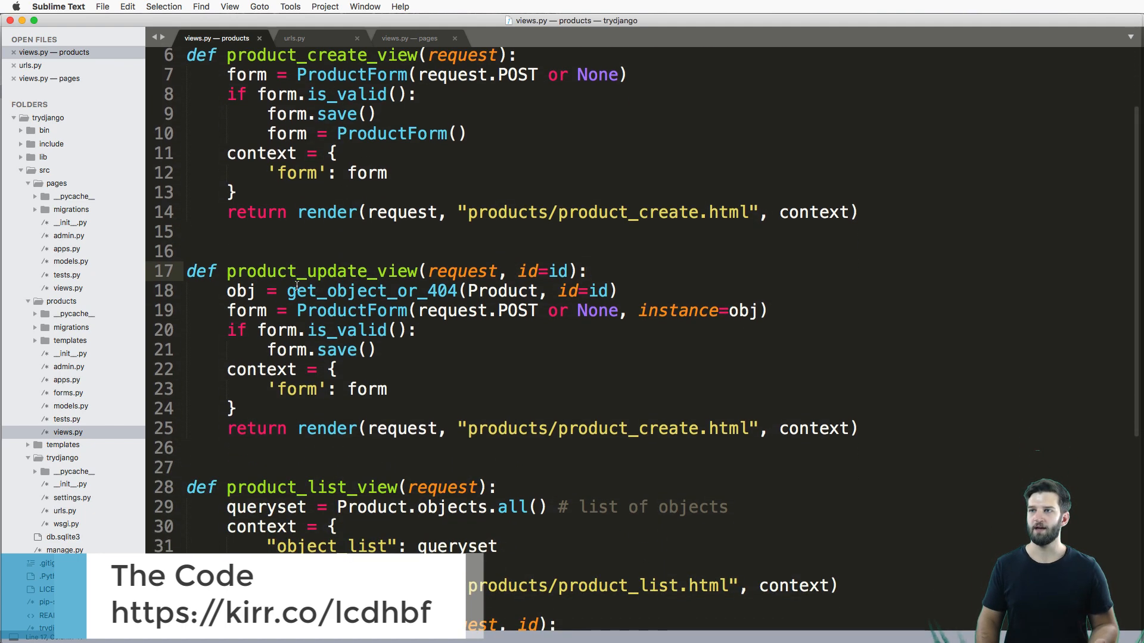
scroll(down, 3)
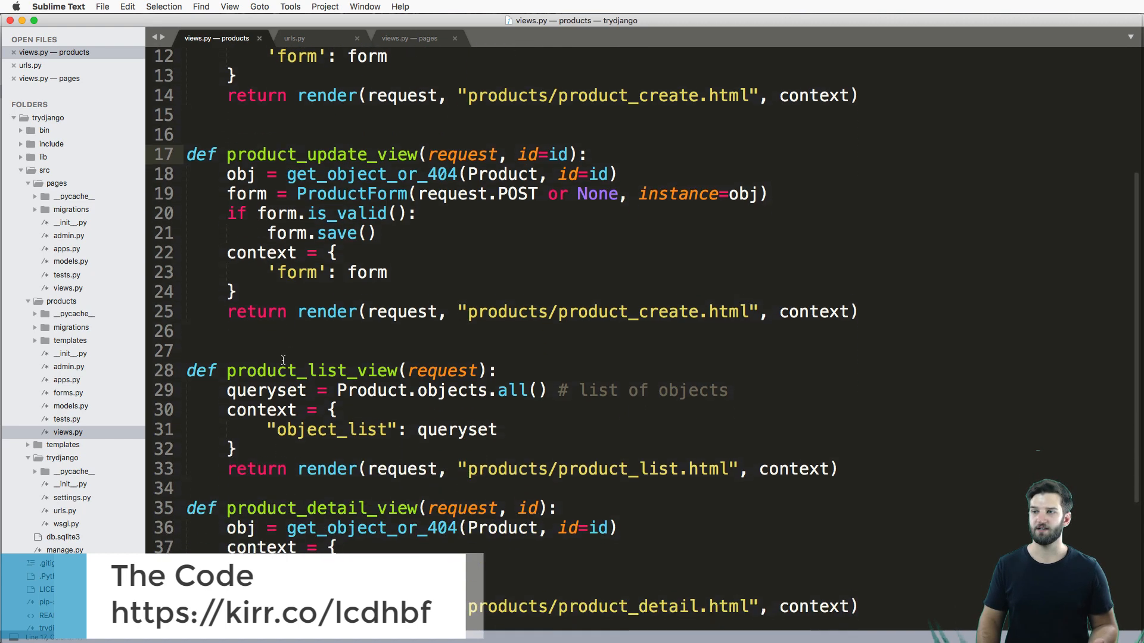
scroll(down, 3)
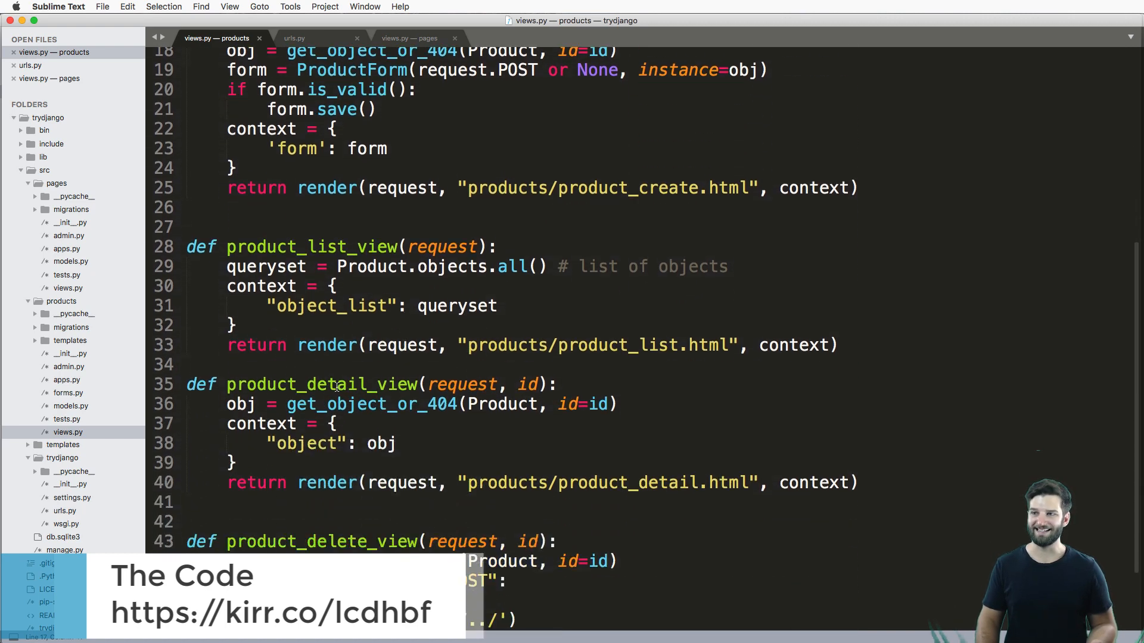
scroll(down, 3)
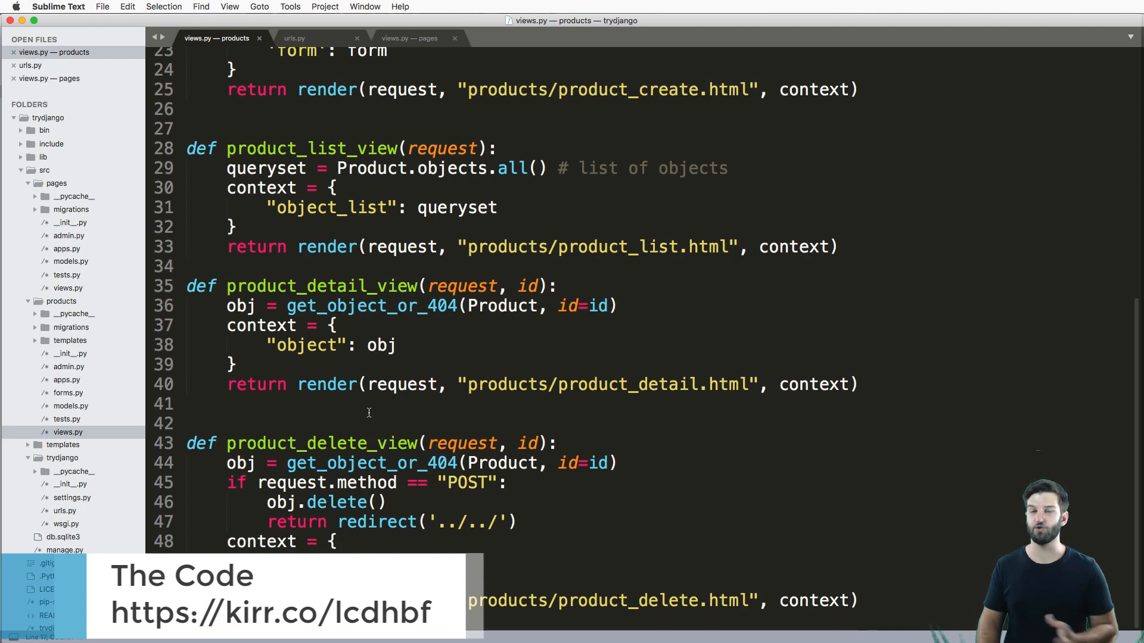
scroll(up, 3)
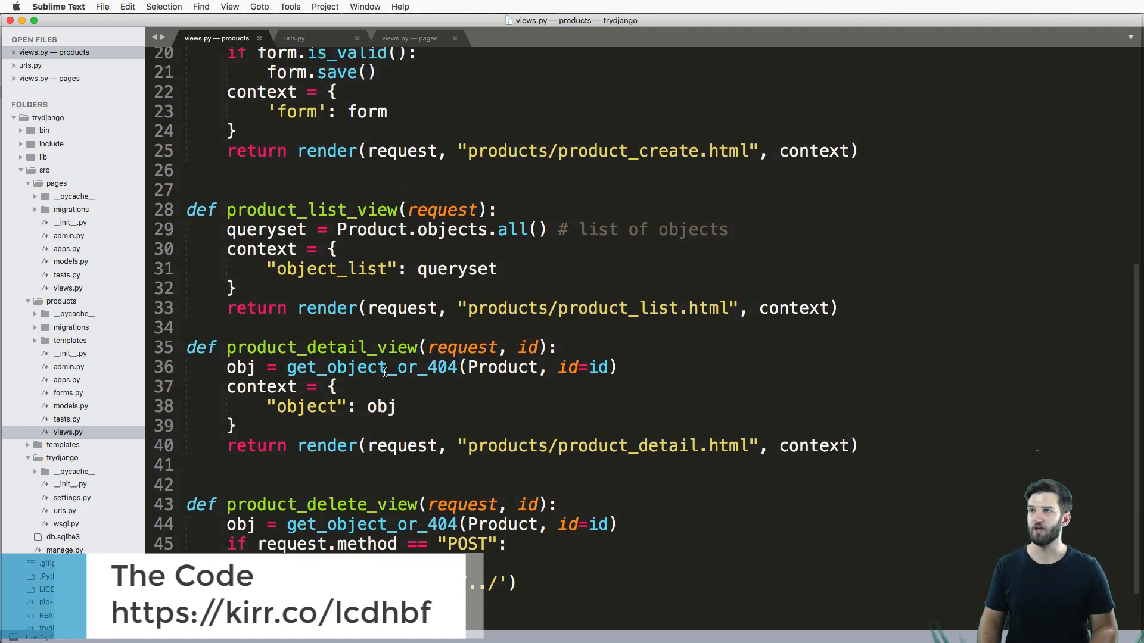
click(294, 38)
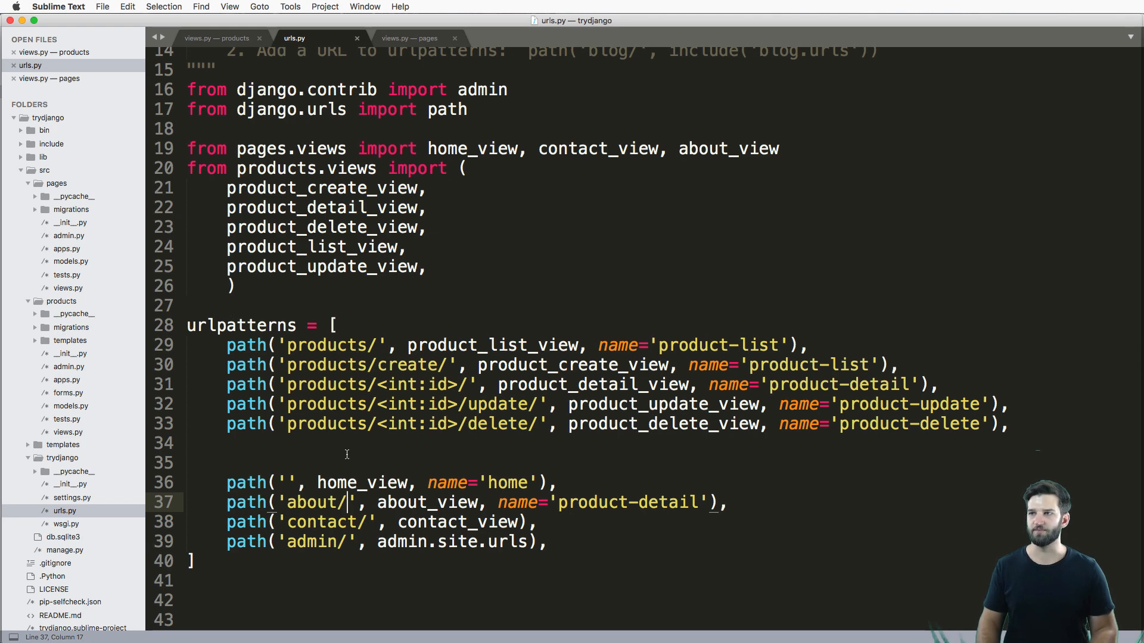
click(223, 344)
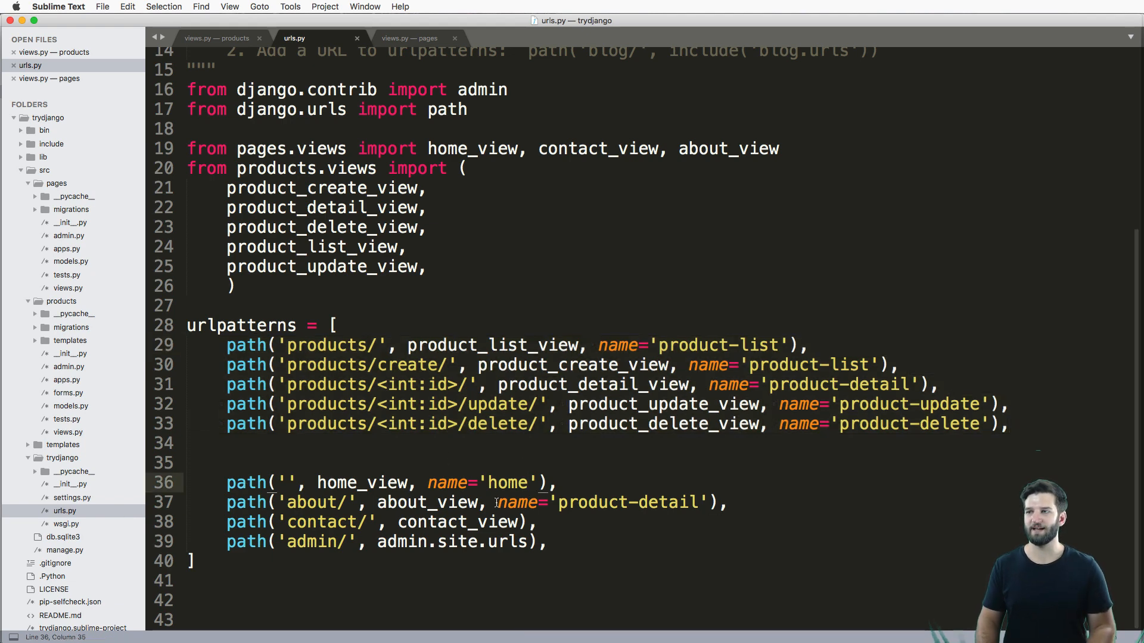
click(188, 443)
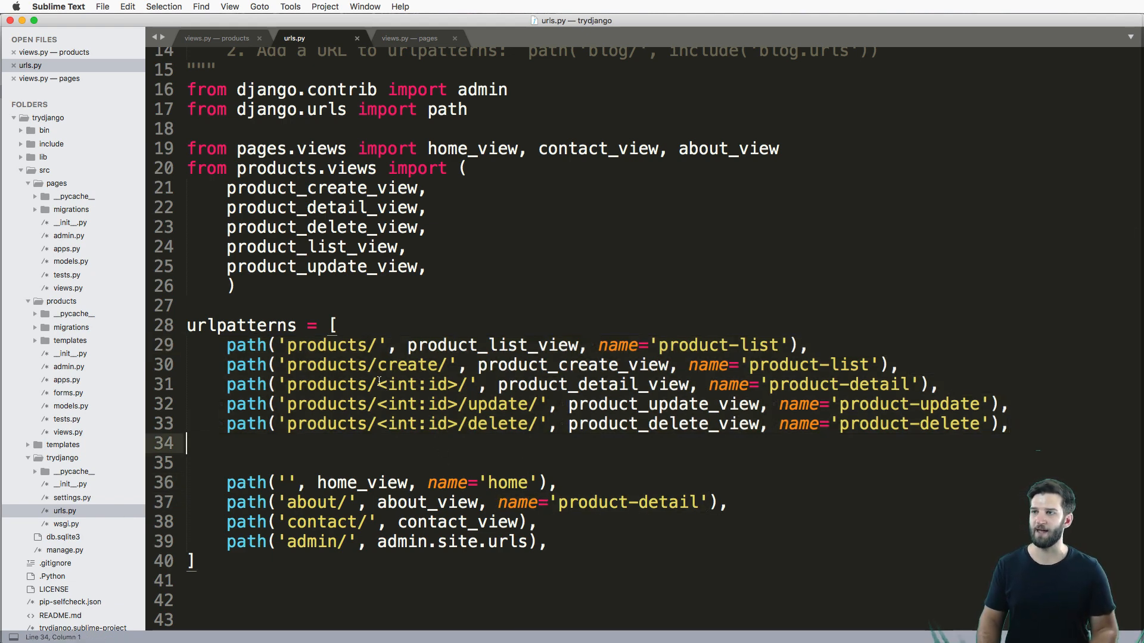
text(<int:id>/)
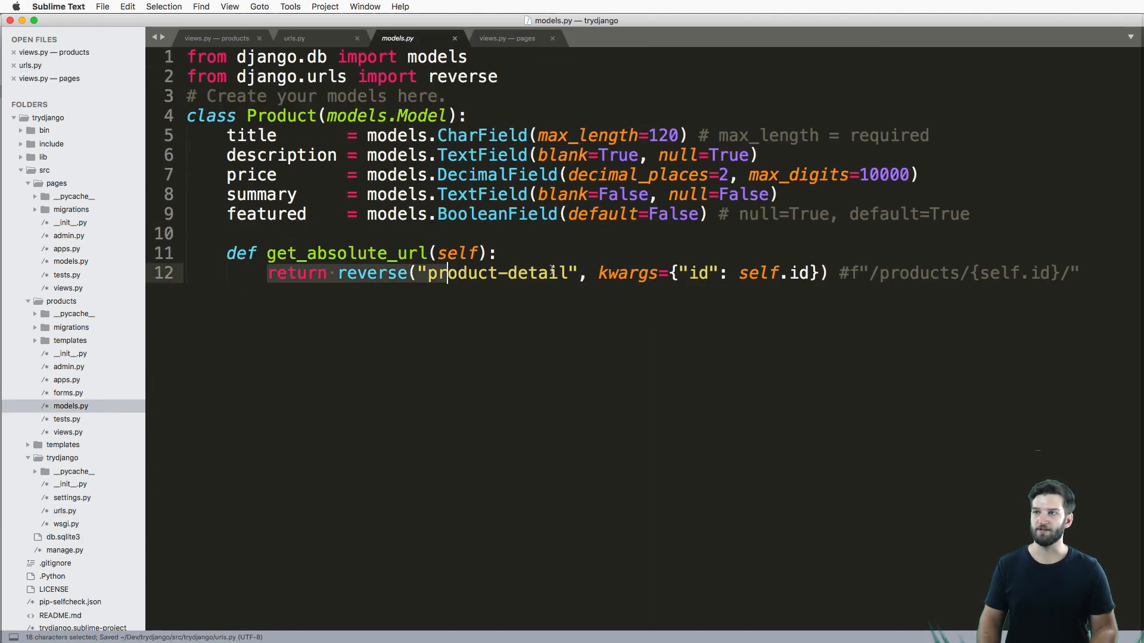
- Create a new empty urls.py file inside the products app
click(294, 39)
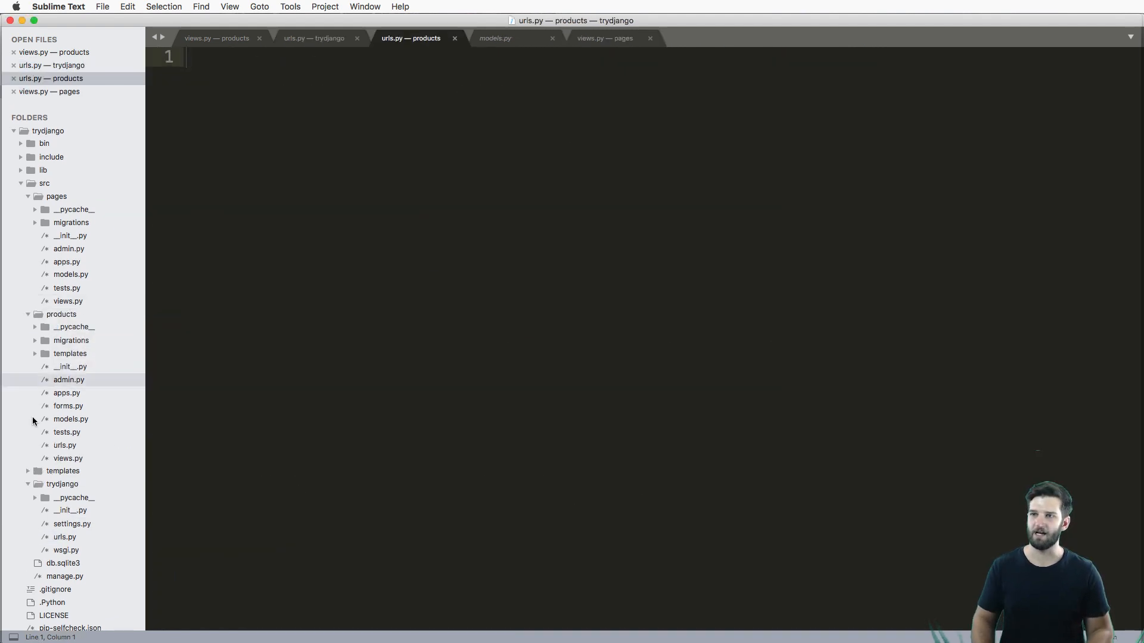
- Give products/urls.py 'from django.urls import path', the product view imports and an empty urlpatterns
click(65, 444)
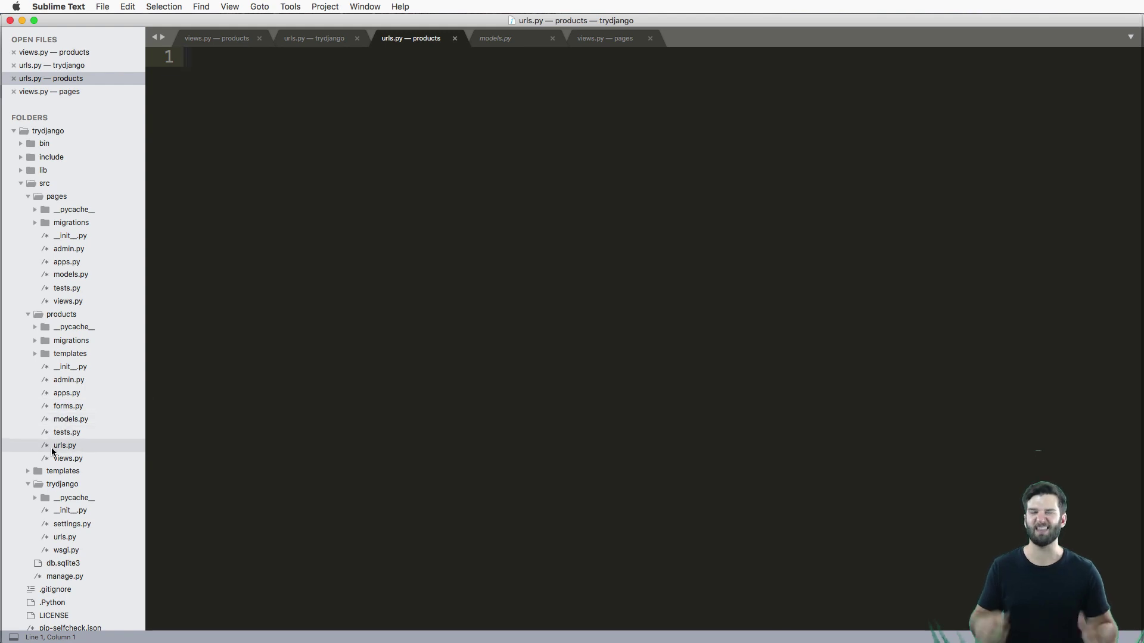
mouse_move(64, 550)
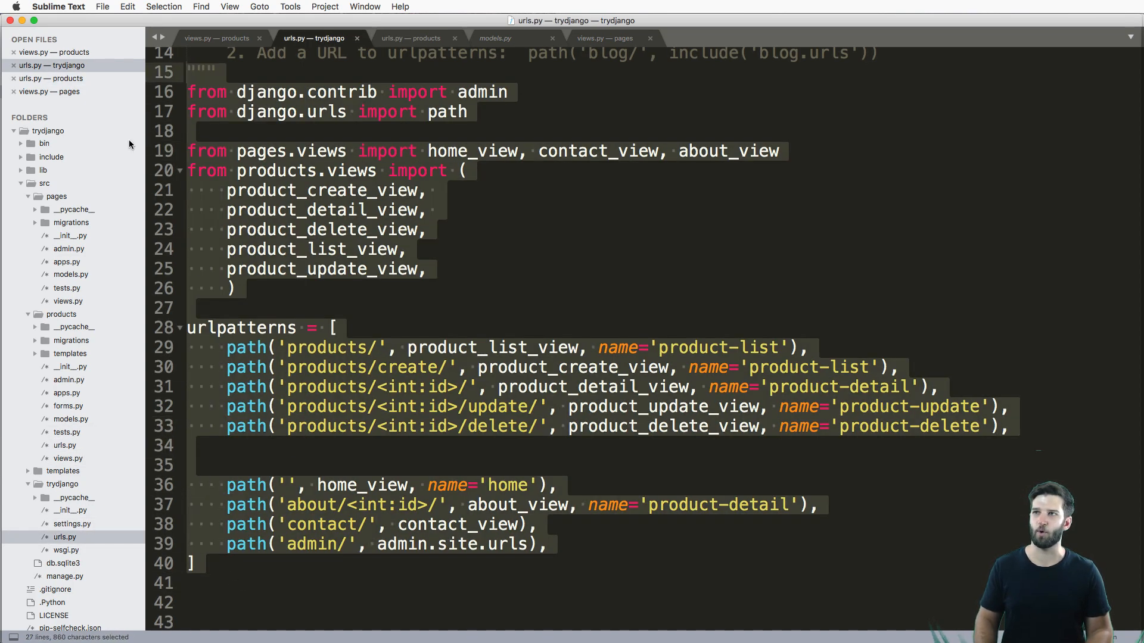
click(410, 38)
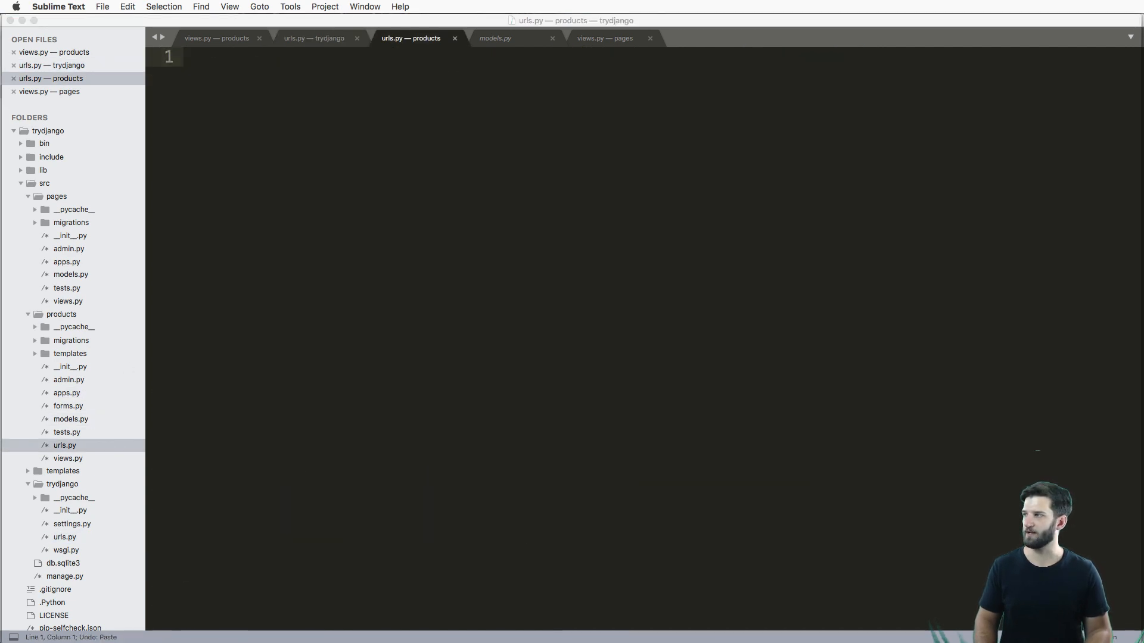
text(from django.urls import path)
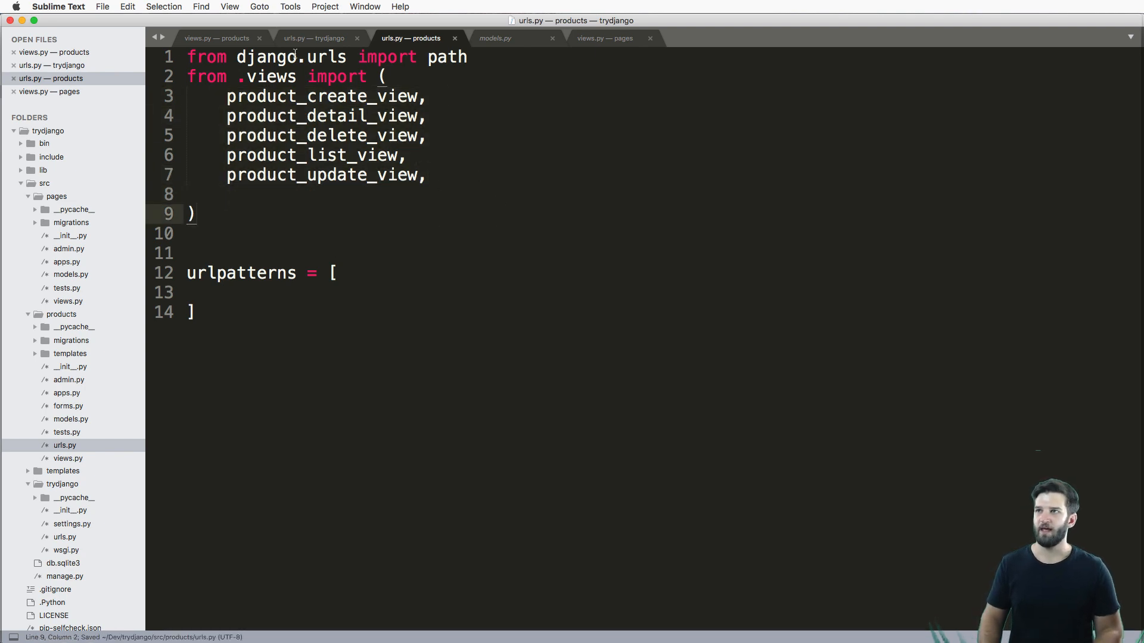
click(225, 273)
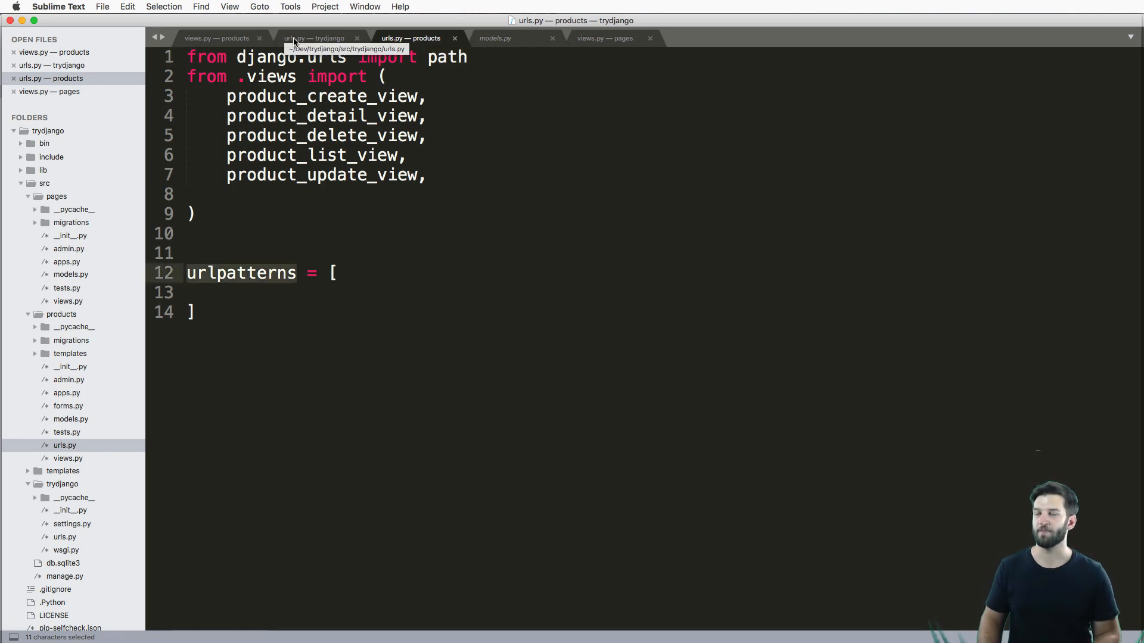
- Cut the five product path() routes from main urls.py into products/urls.py urlpatterns with fixed indentation
click(314, 38)
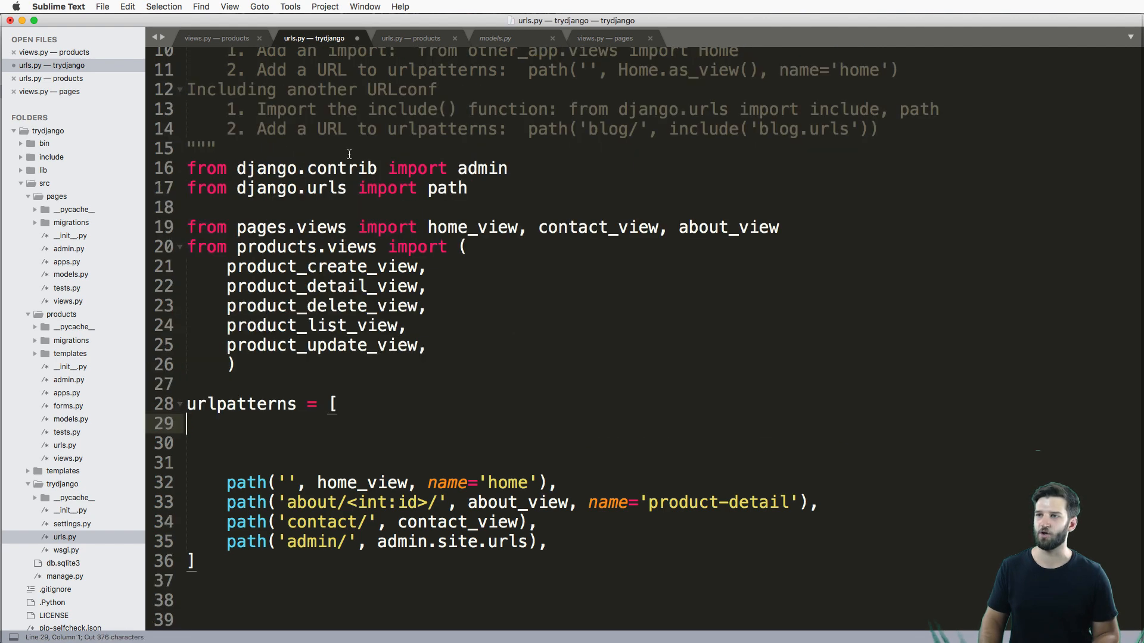
click(410, 38)
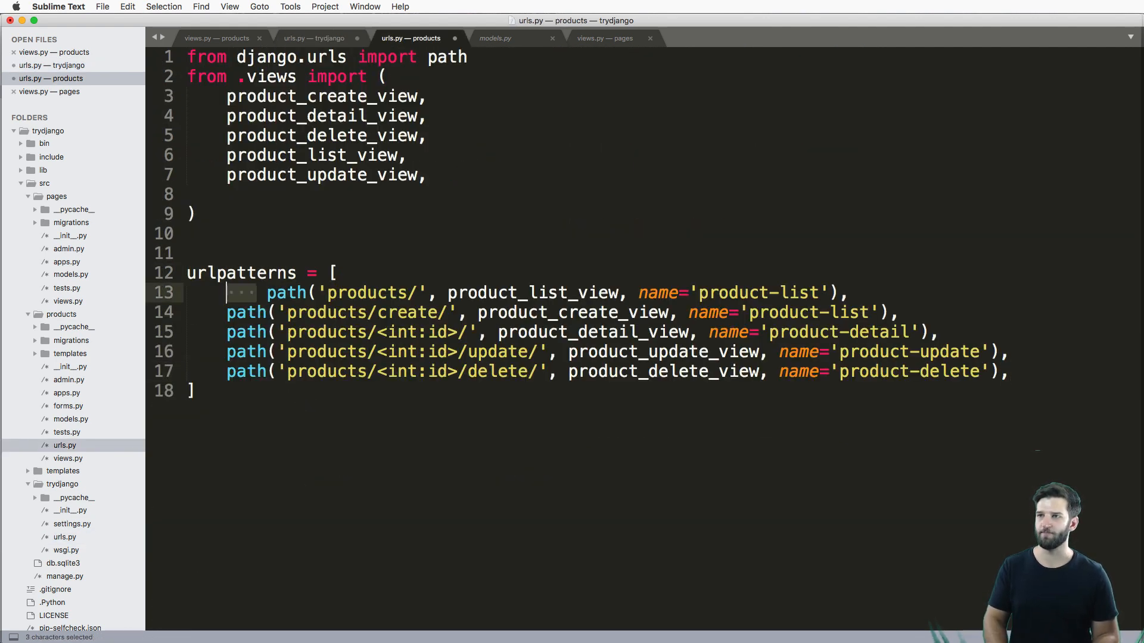
click(288, 293)
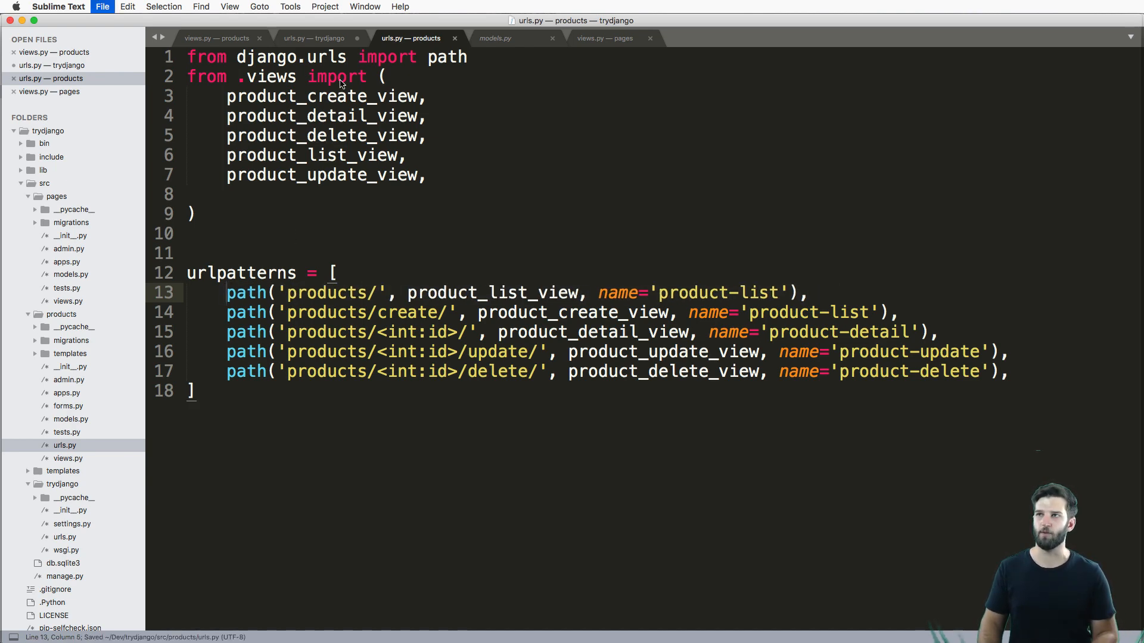
click(319, 38)
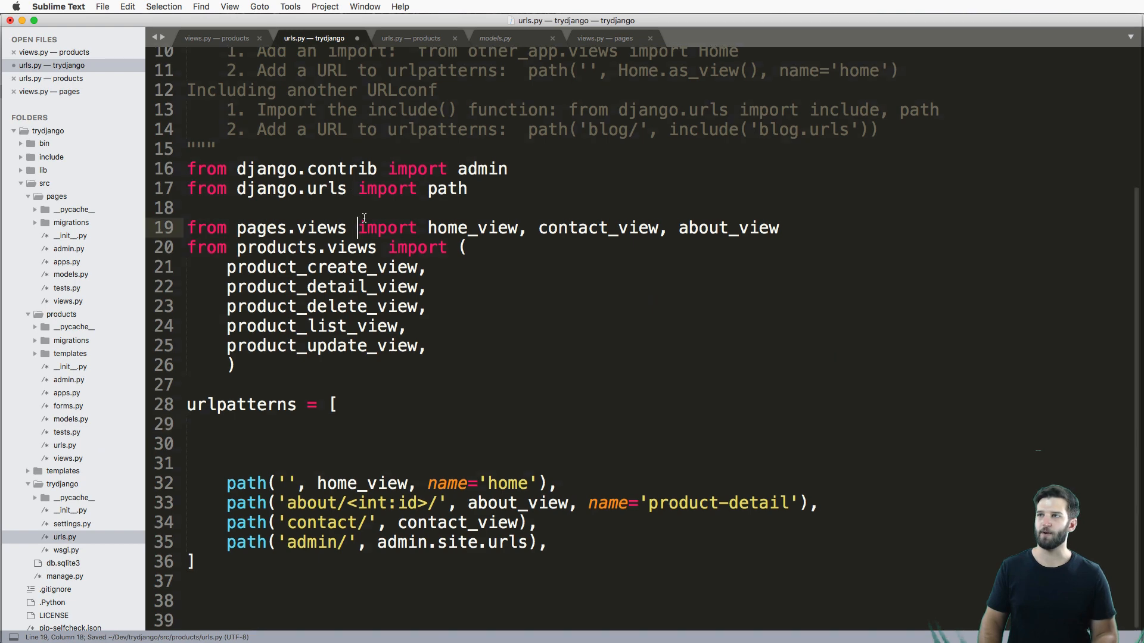
- Drop the products.views import and routes, adding path('products/', include('products.urls')) to main urls.py
scroll(up, 3)
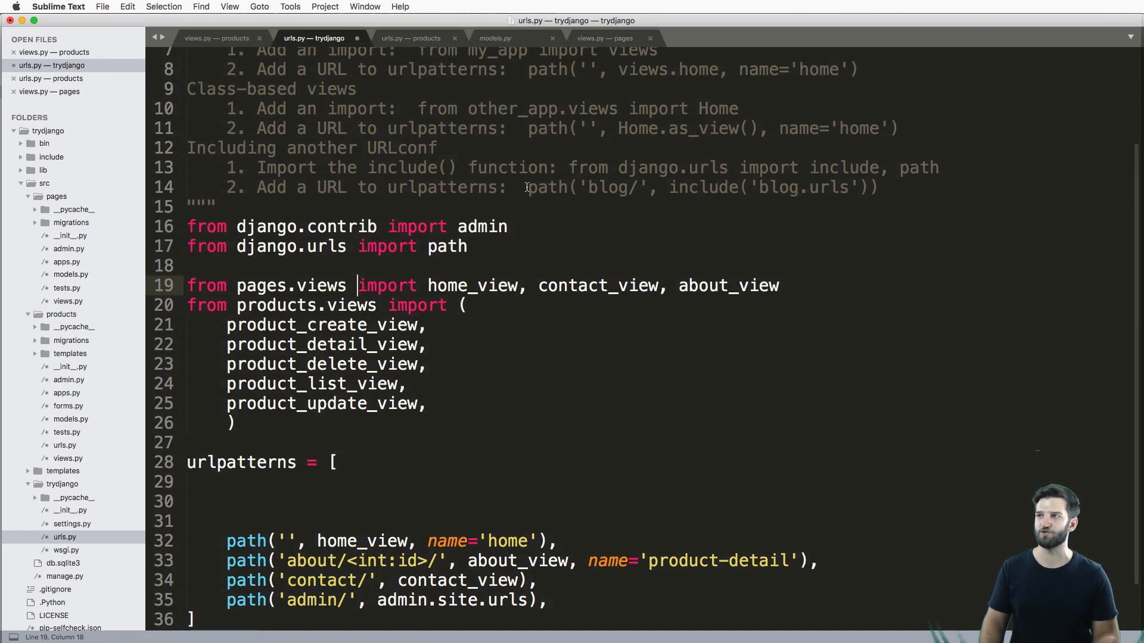
click(187, 265)
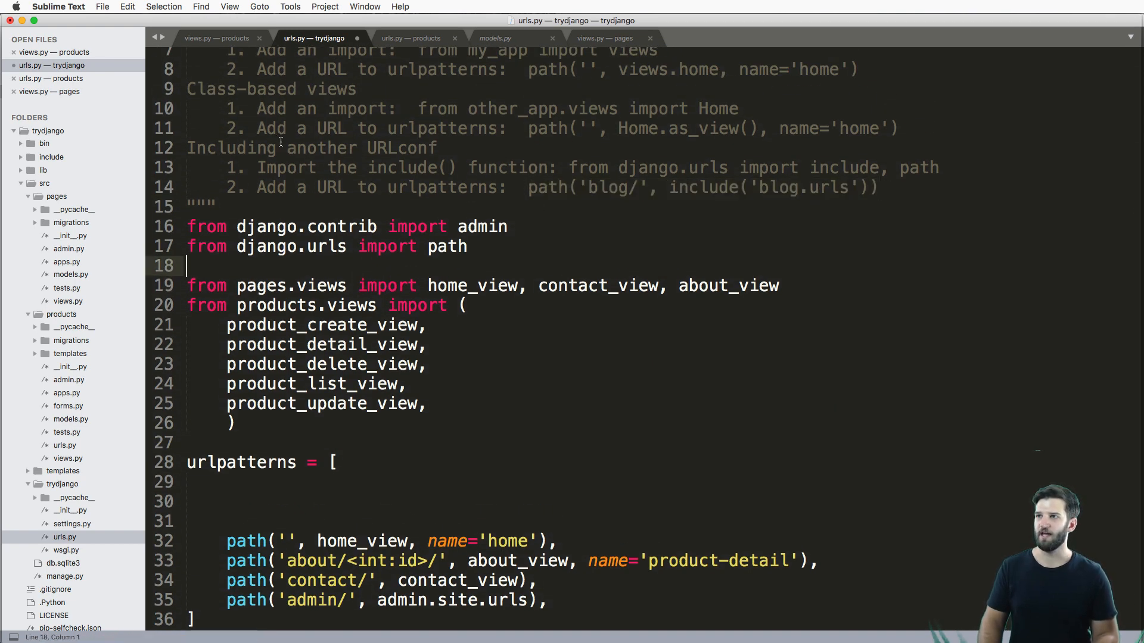
scroll(up, 3)
text(include, )
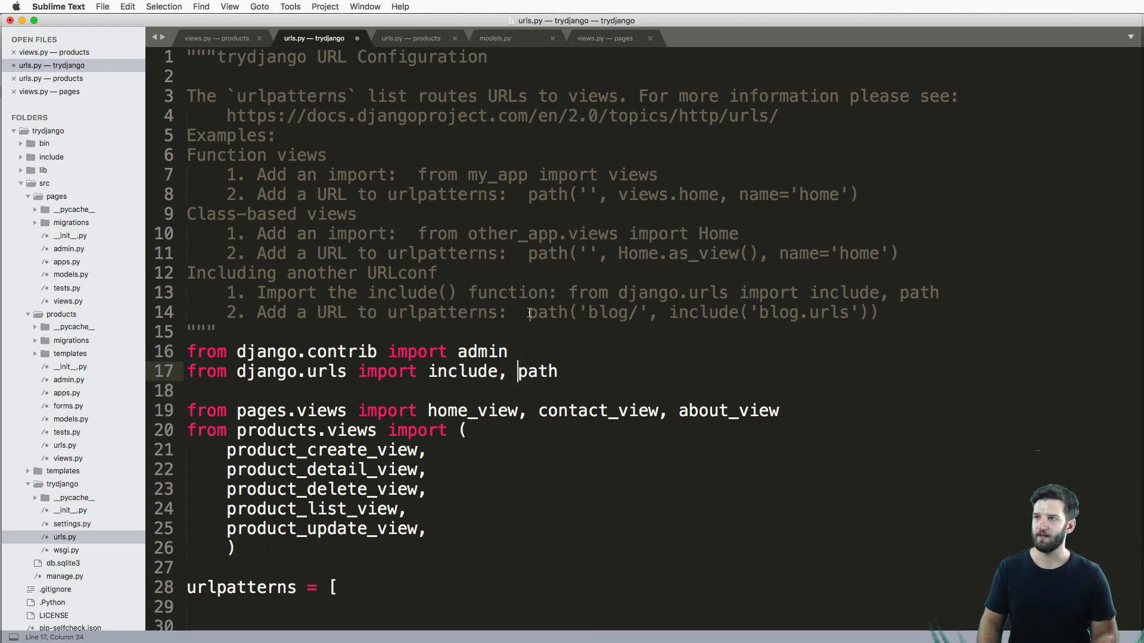
scroll(down, 3)
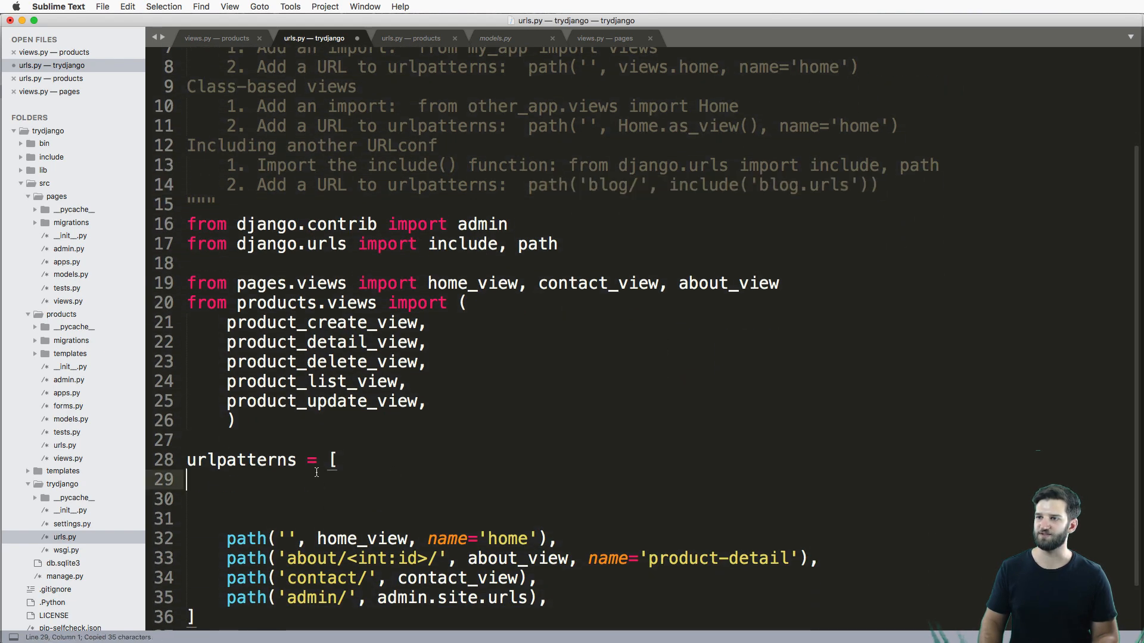
text(path('blog/', include('blog.urls')))
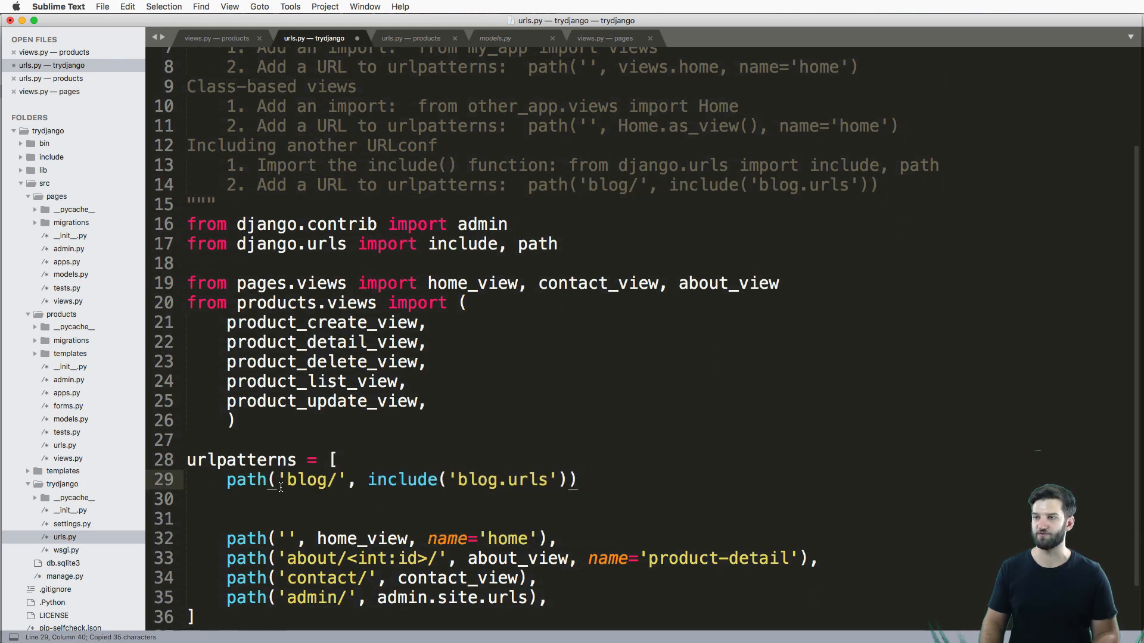
text(p)
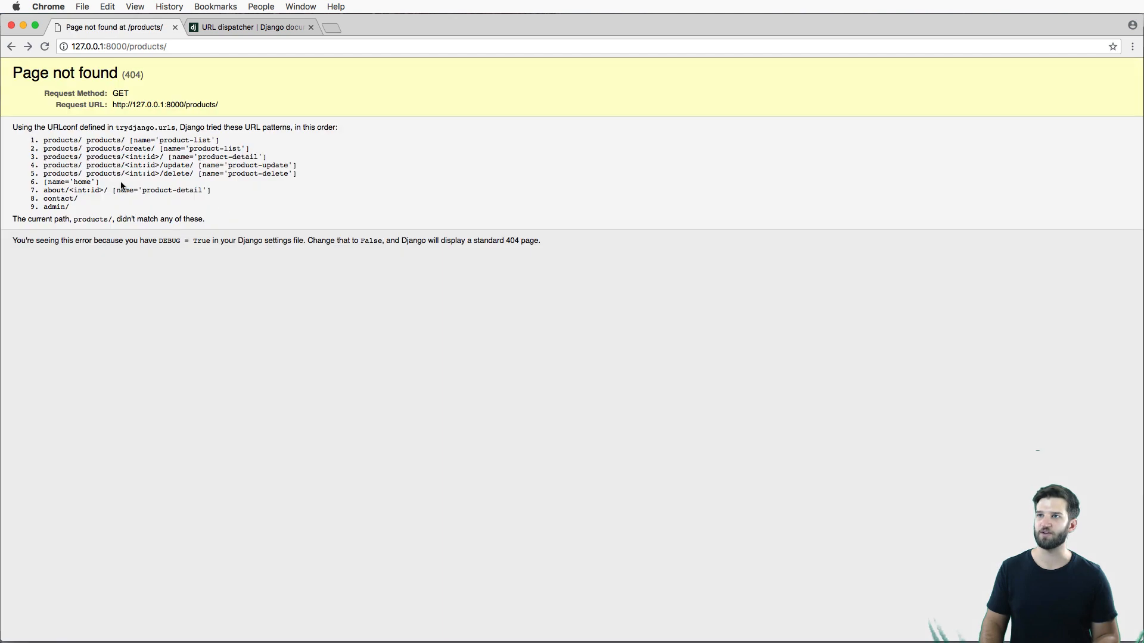
mouse_move(95, 143)
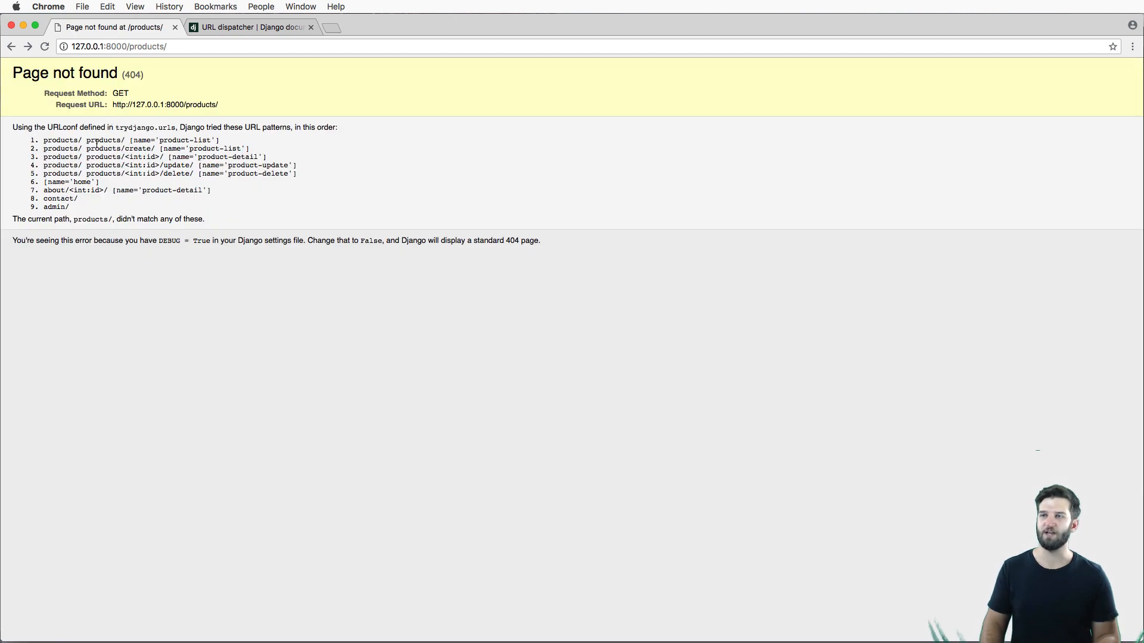
- Reload 127.0.0.1:8000/products/ in Chrome and note the doubled 'products/ products/' patterns on the 404
drag(44, 141, 272, 176)
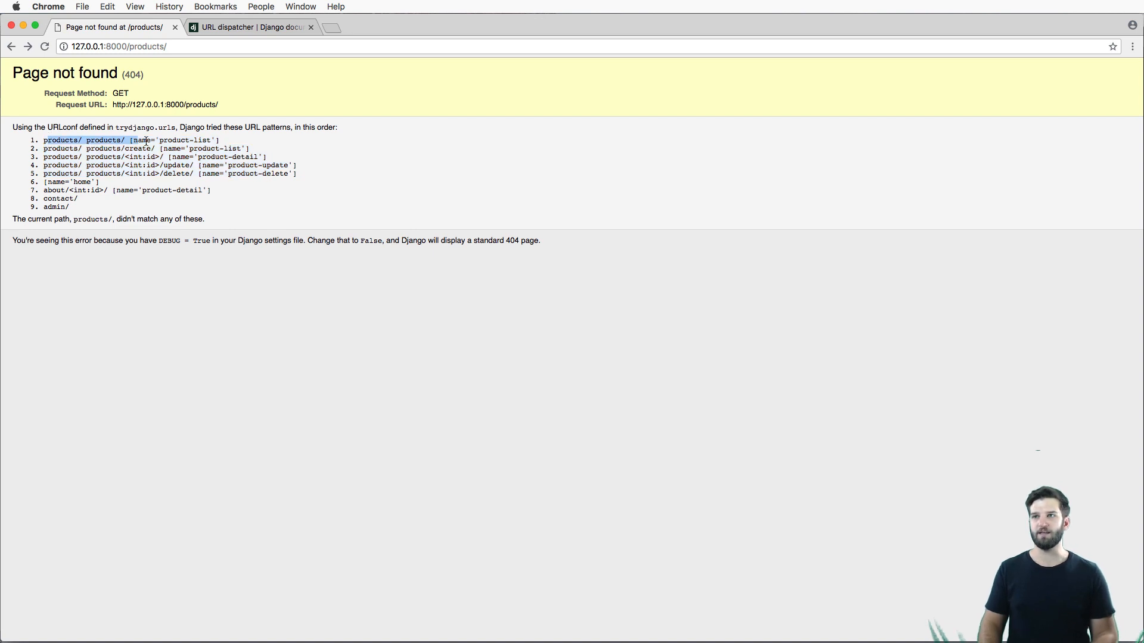
click(116, 47)
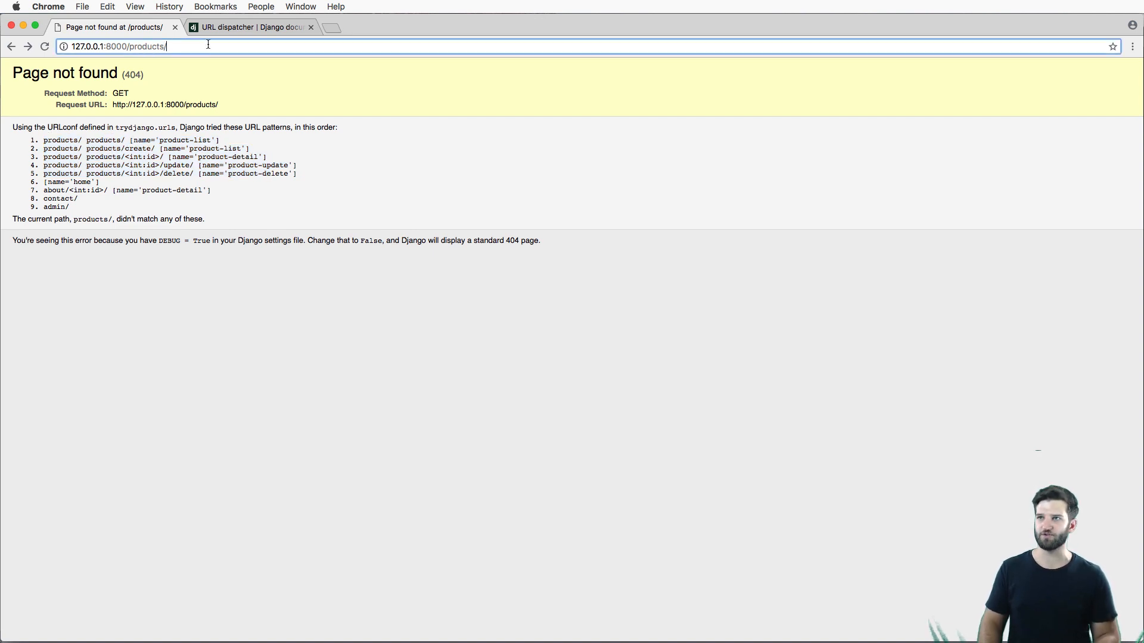
key(Return)
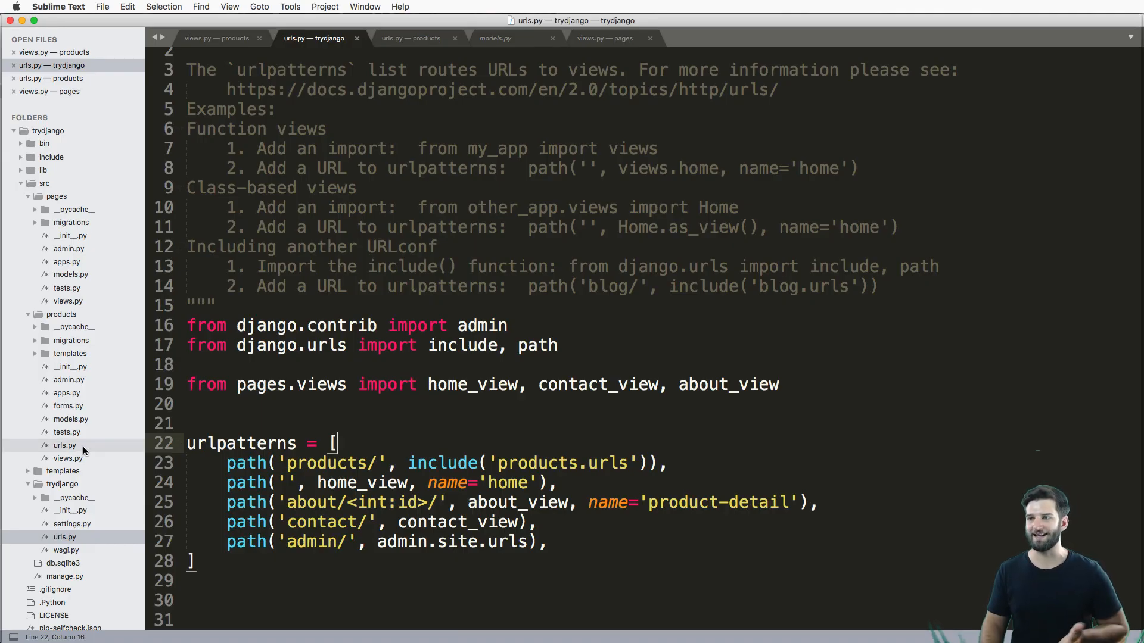
- Strip the products/ prefix from each route in products/urls.py so paths read '', 'create/', '<int:id>/' etc
click(411, 38)
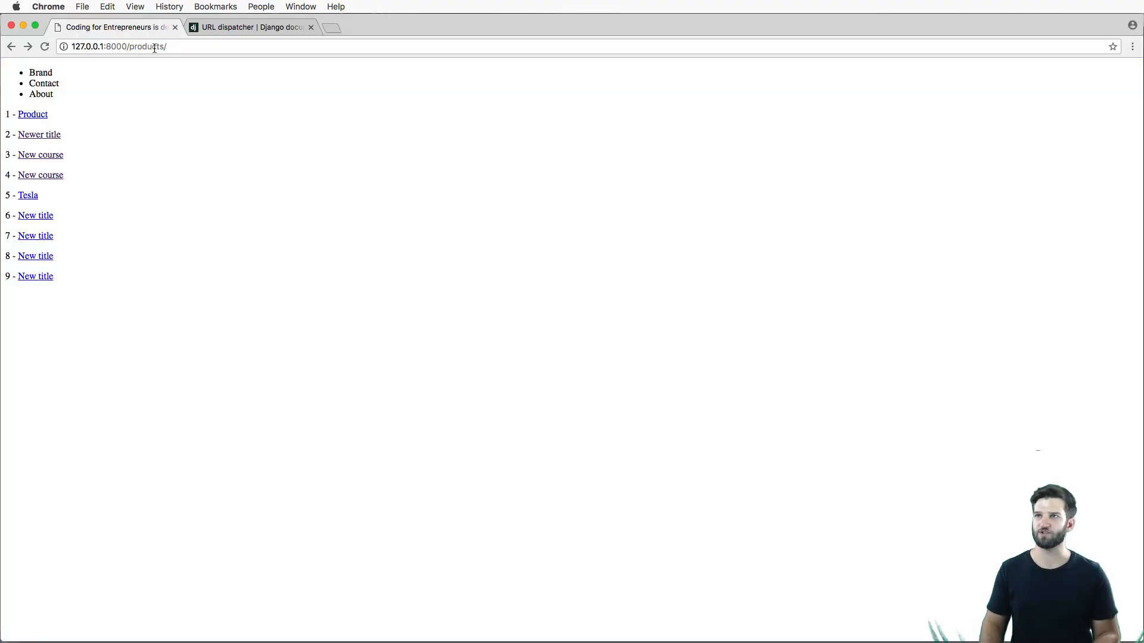
mouse_move(43, 152)
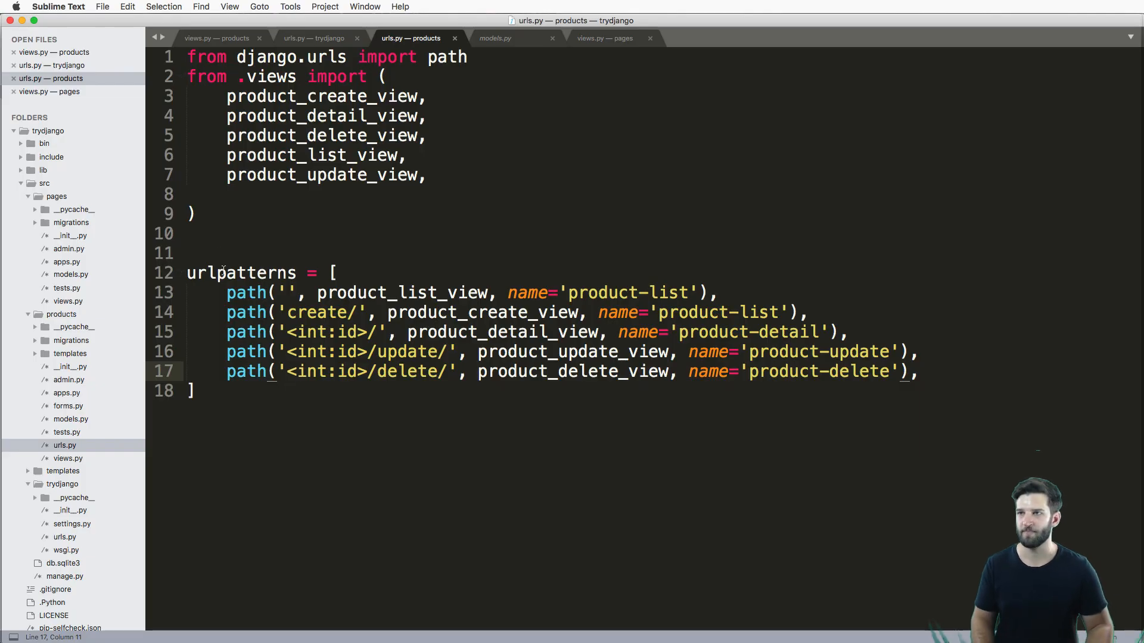
- Add app_name = 'products' above urlpatterns, then head to models.py for the reverse change
click(188, 253)
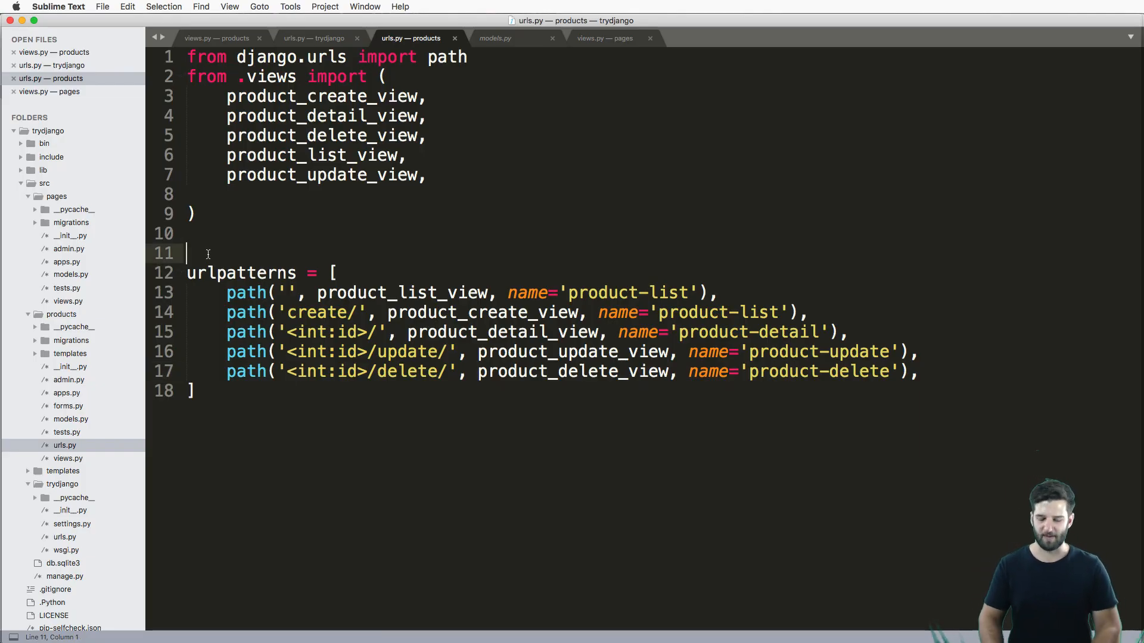
text(app_b)
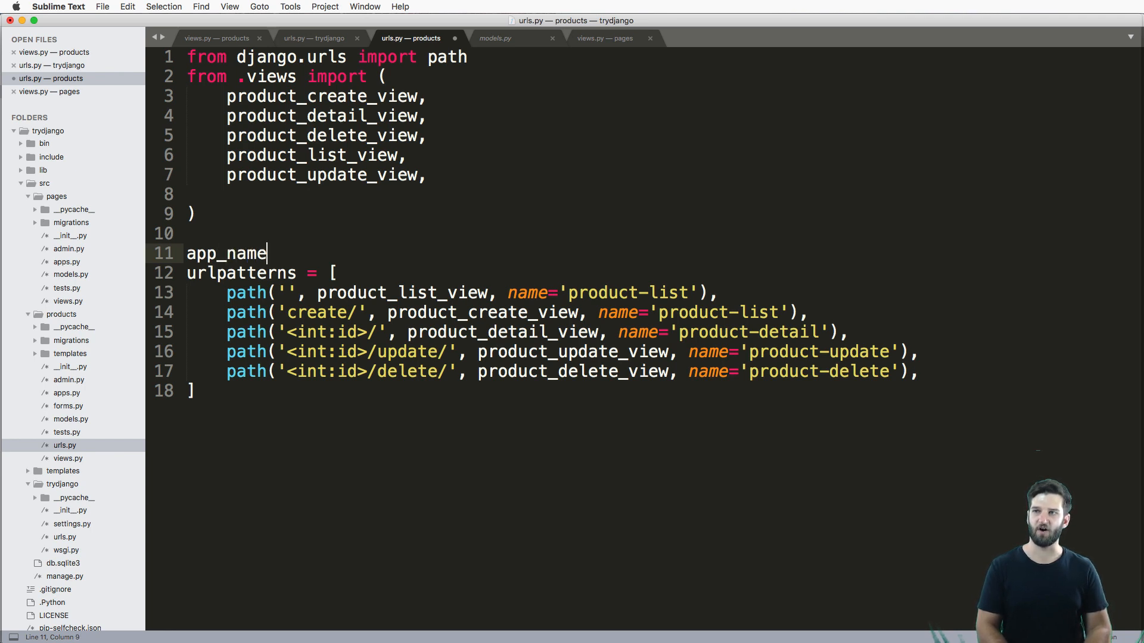
text(= 'products)
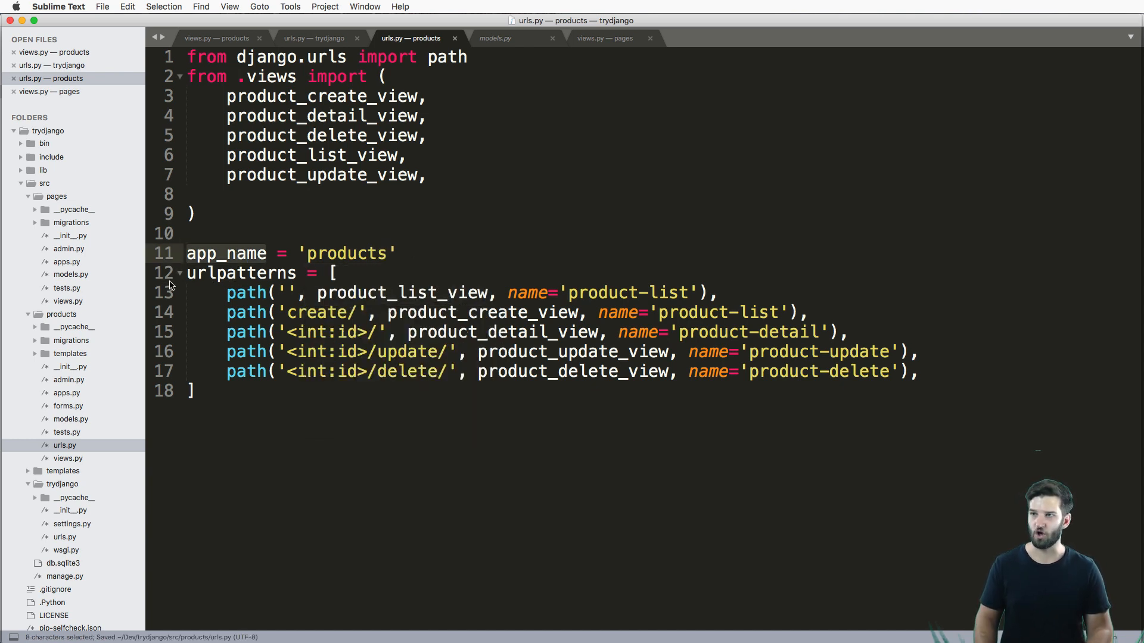
click(495, 38)
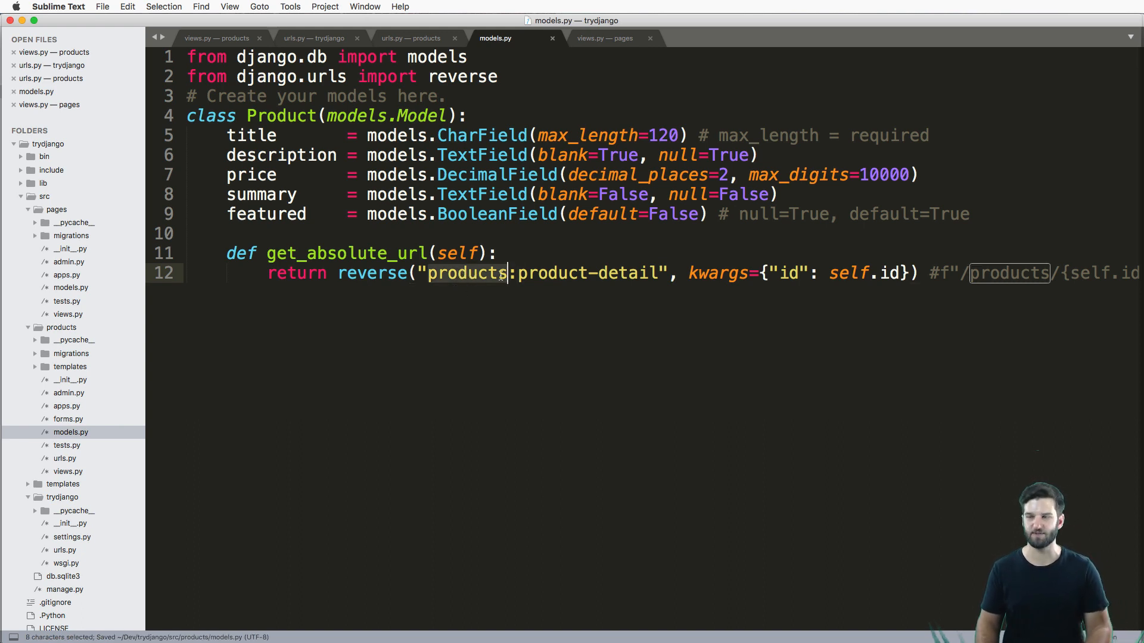
- Scroll right in the main urls.py to view the full products.urls include line
scroll(right, 3)
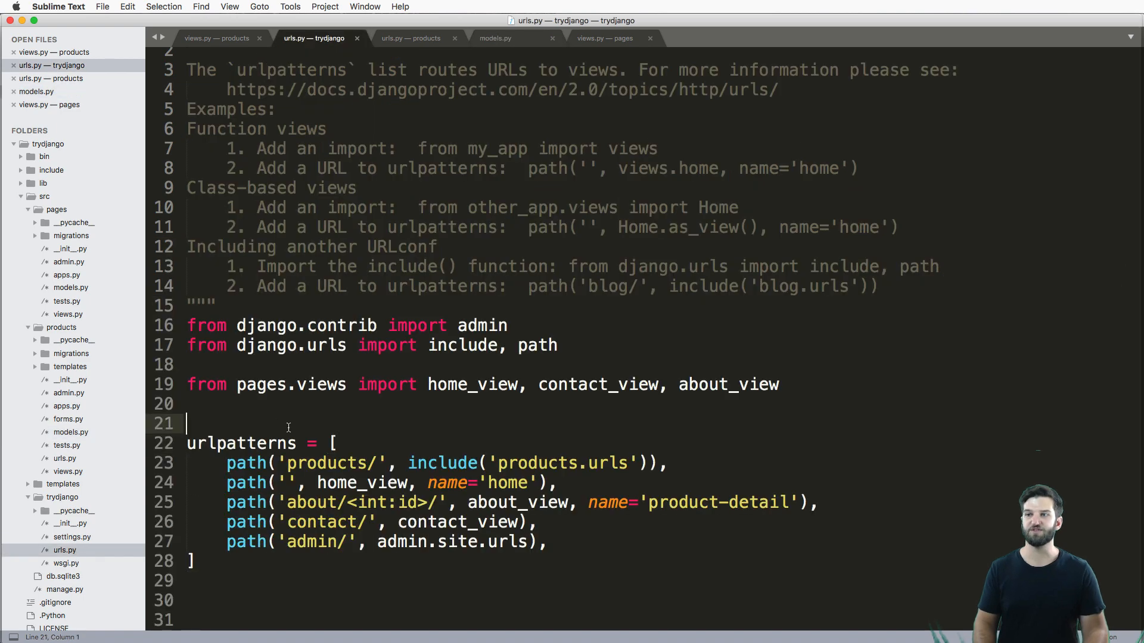
- Review products/urls.py, then return to models.py showing reverse('products:product-detail')
click(411, 38)
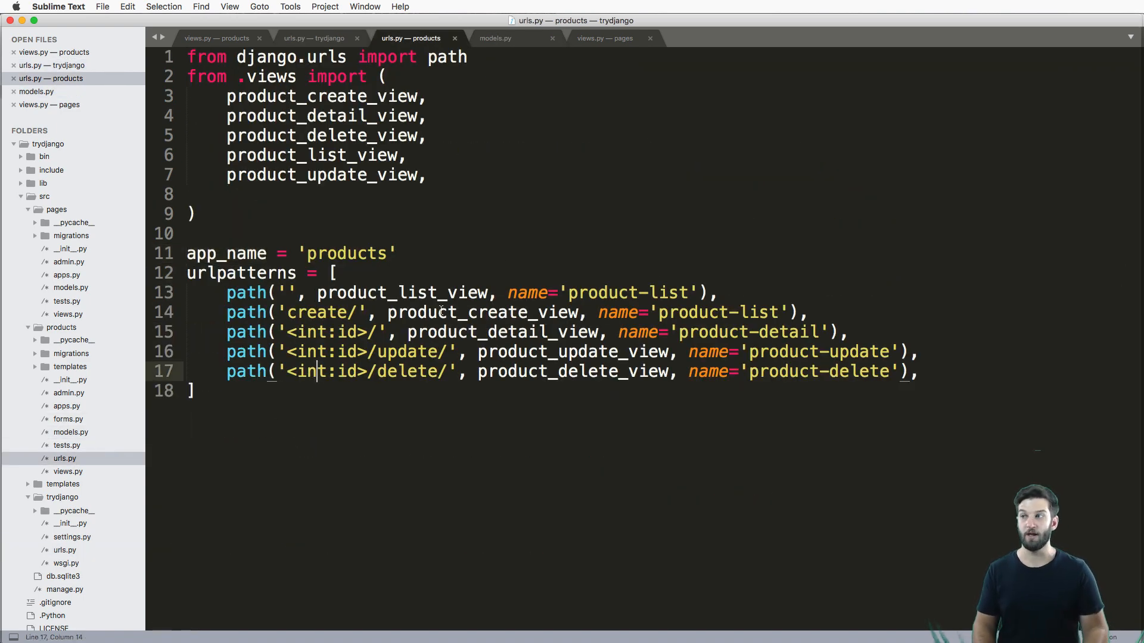
mouse_move(554, 329)
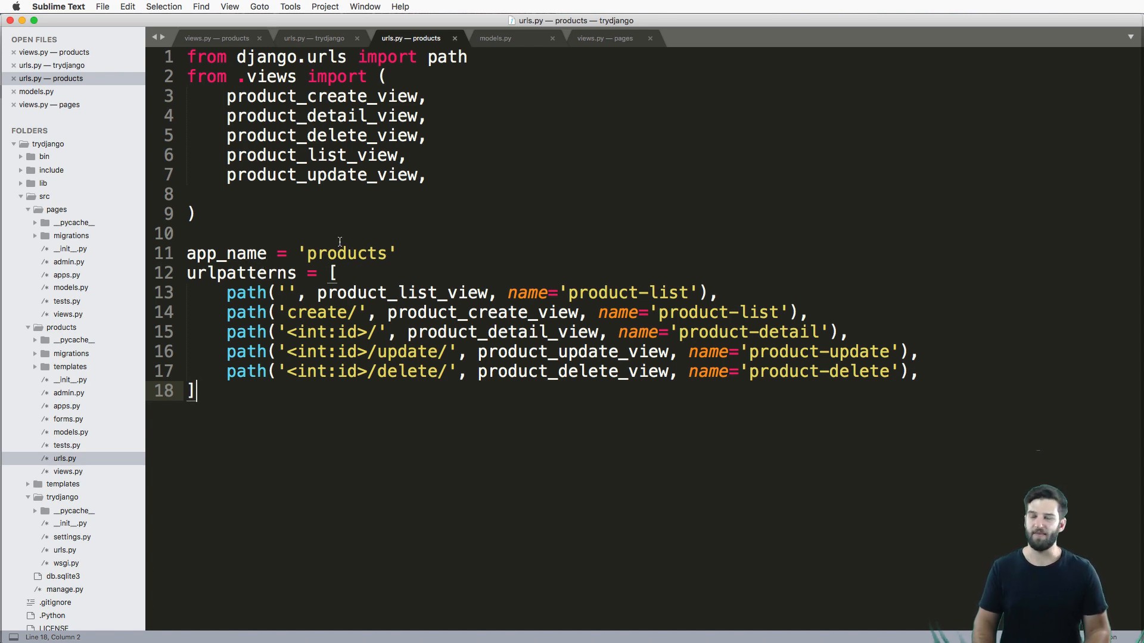
mouse_move(7, 475)
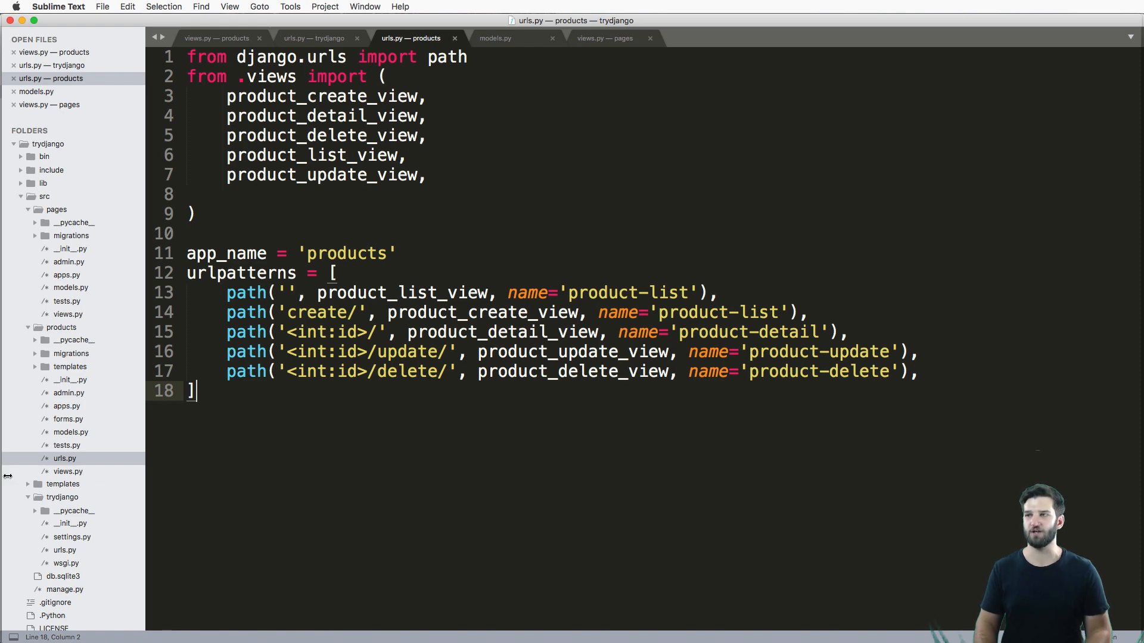
click(496, 38)
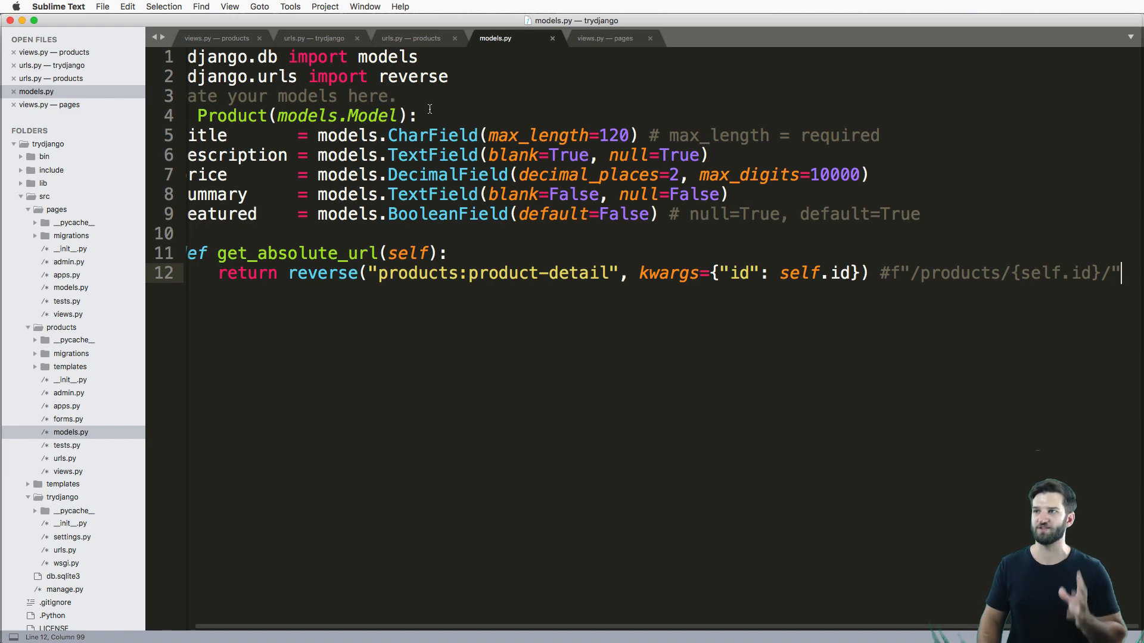
click(411, 38)
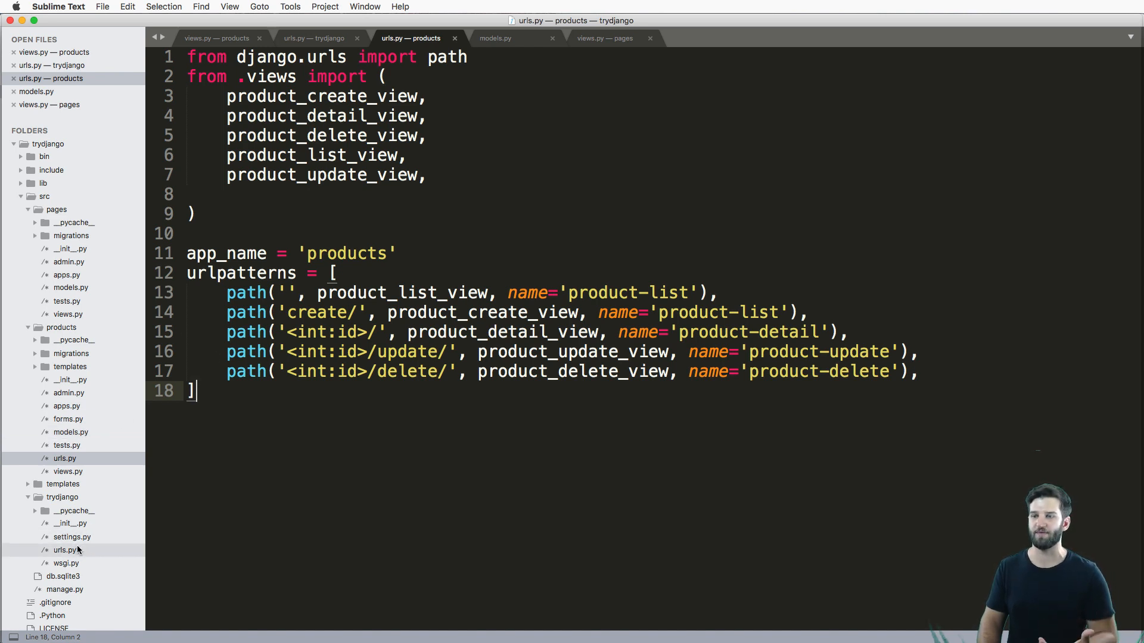
click(396, 252)
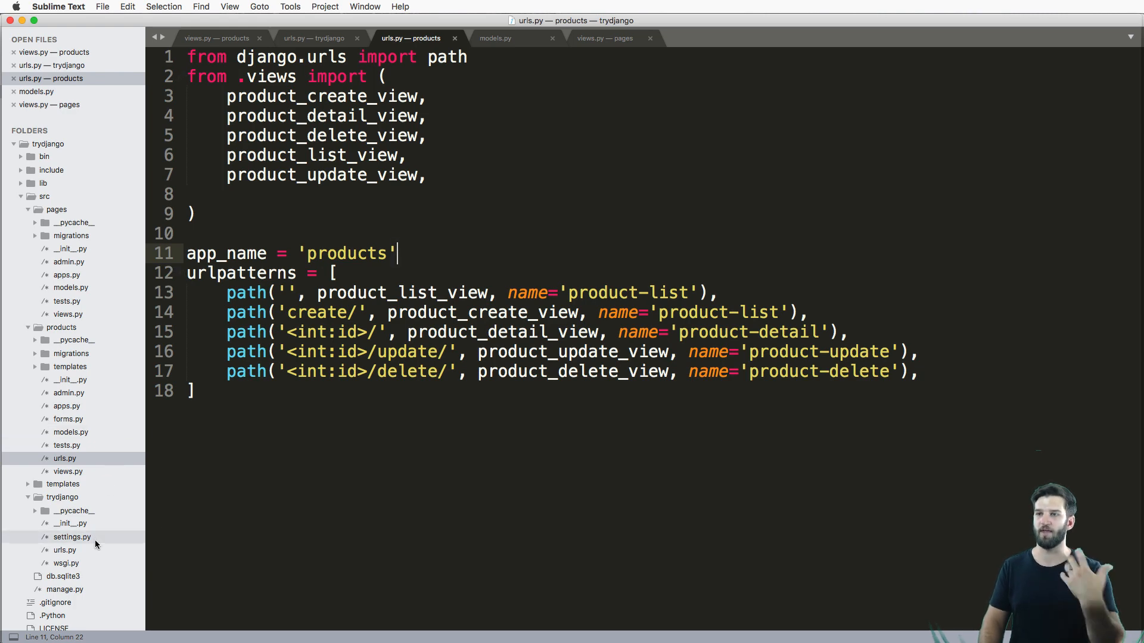
click(315, 38)
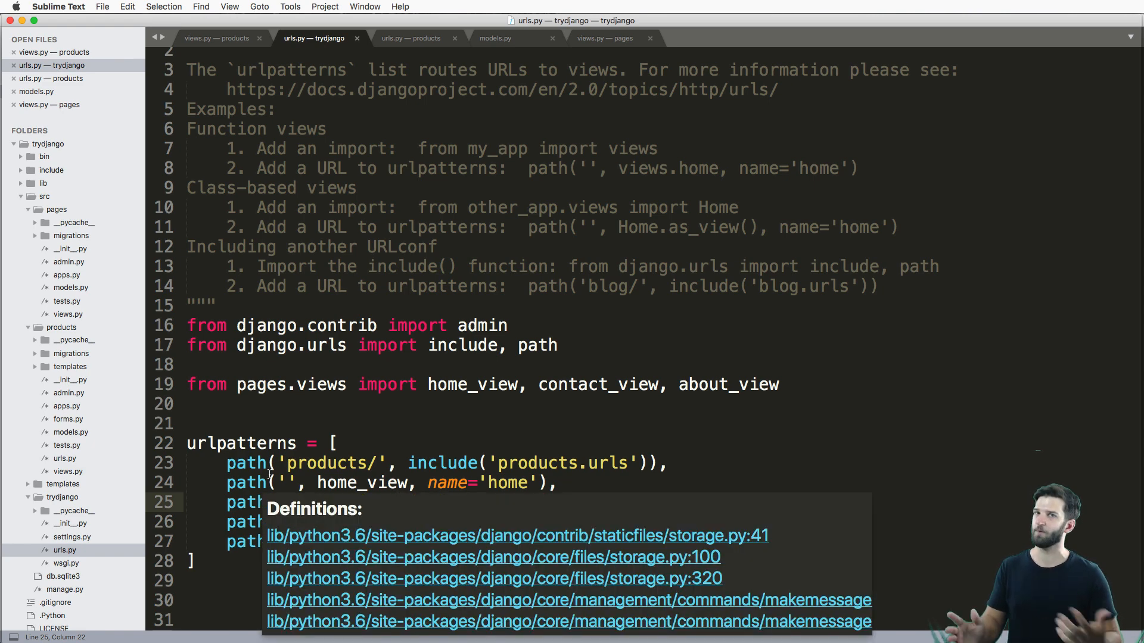
click(496, 38)
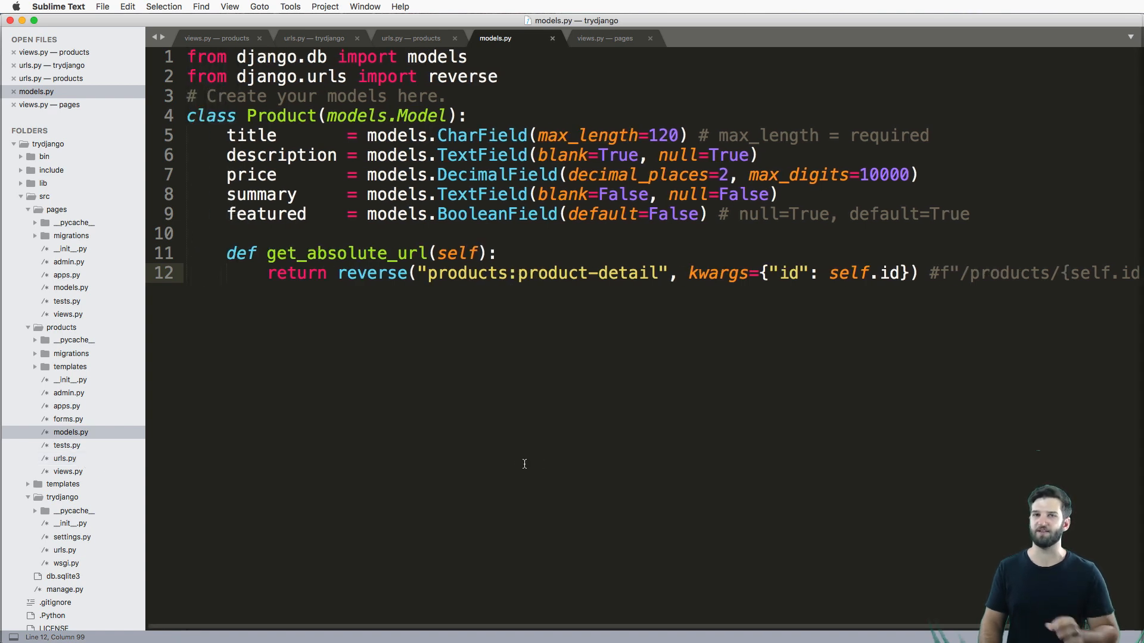
mouse_move(242, 458)
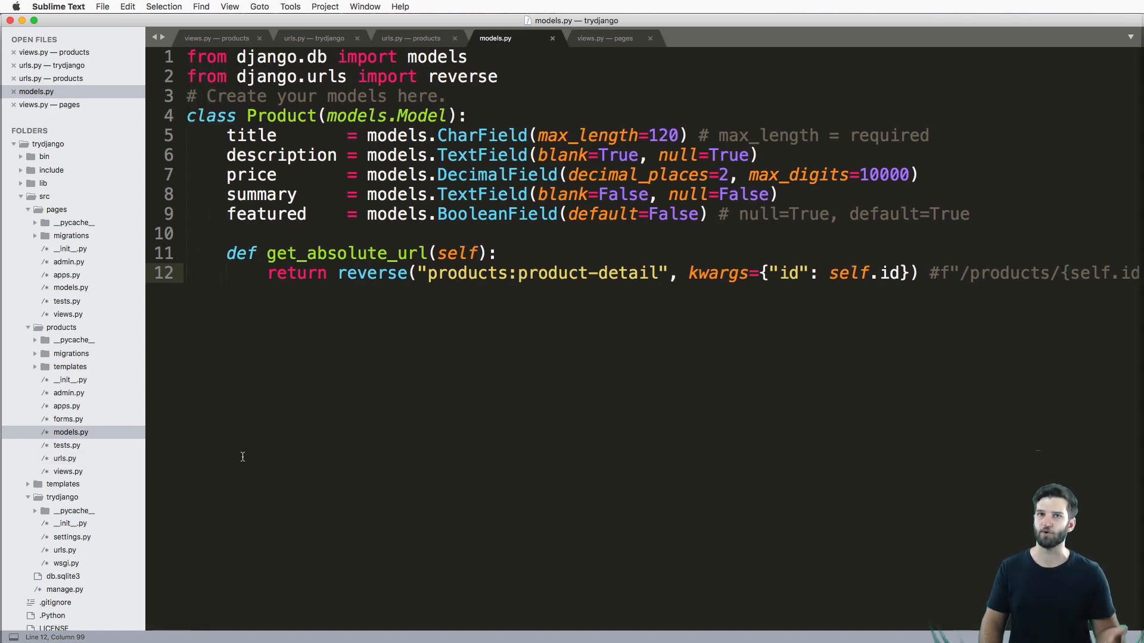
mouse_move(229, 455)
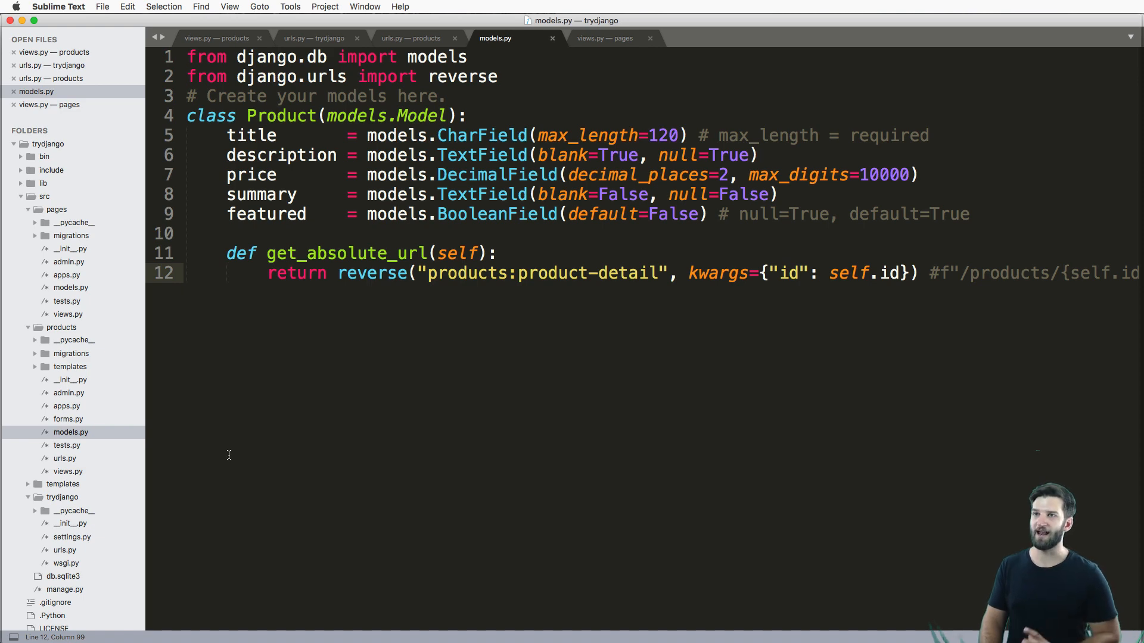
mouse_move(265, 429)
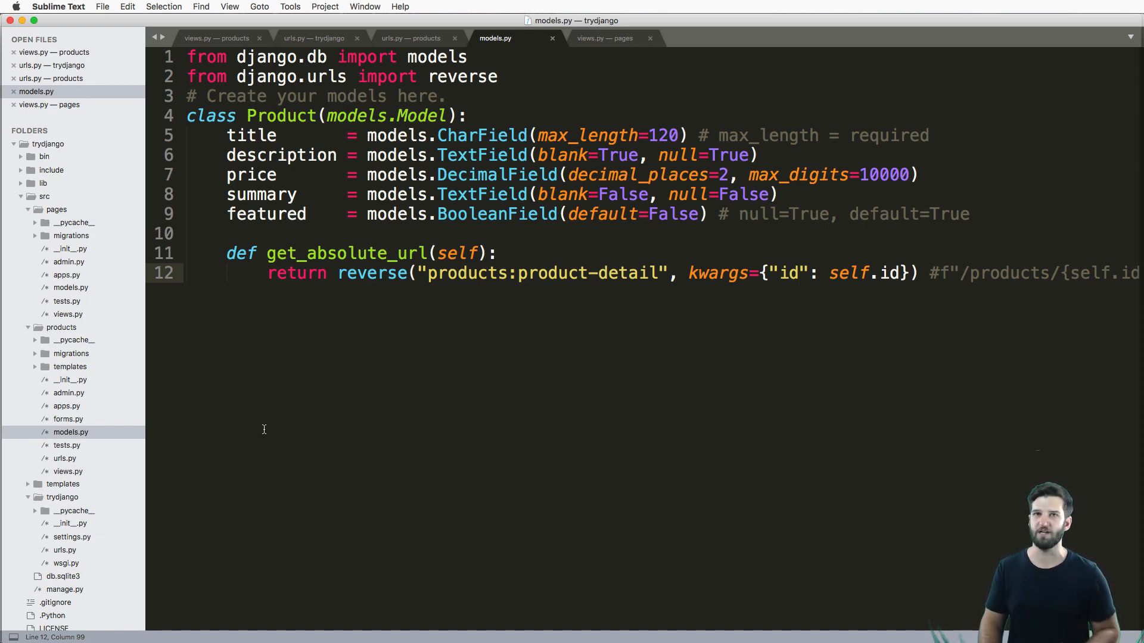